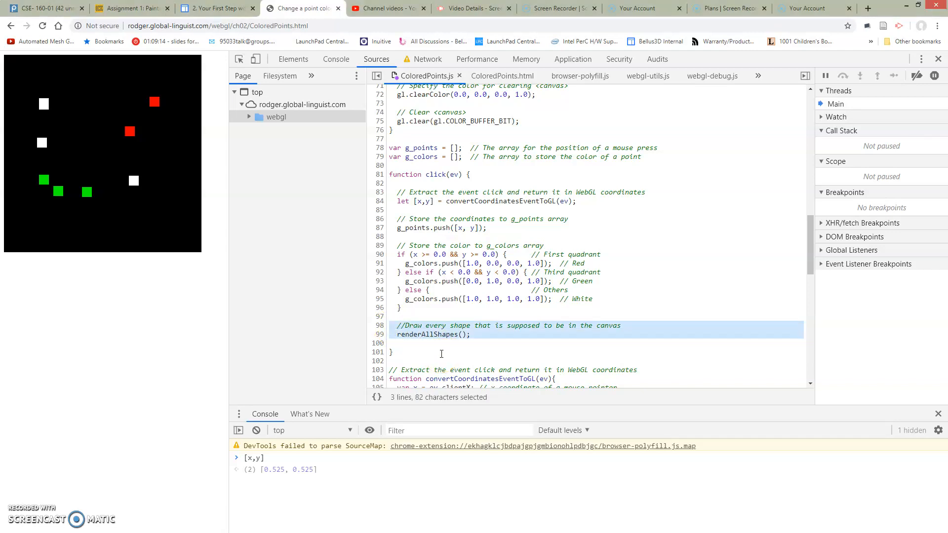
# Highlight the click-to-WebGL coordinate conversion and the draw loop in ColoredPoints.js.
pyautogui.click(395, 200)
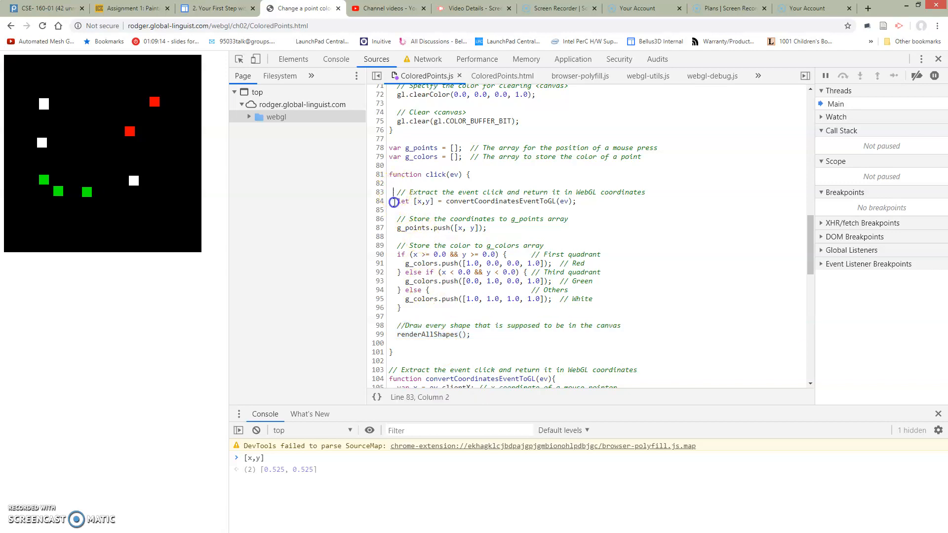
pyautogui.moveTo(395, 192); pyautogui.dragTo(575, 200)
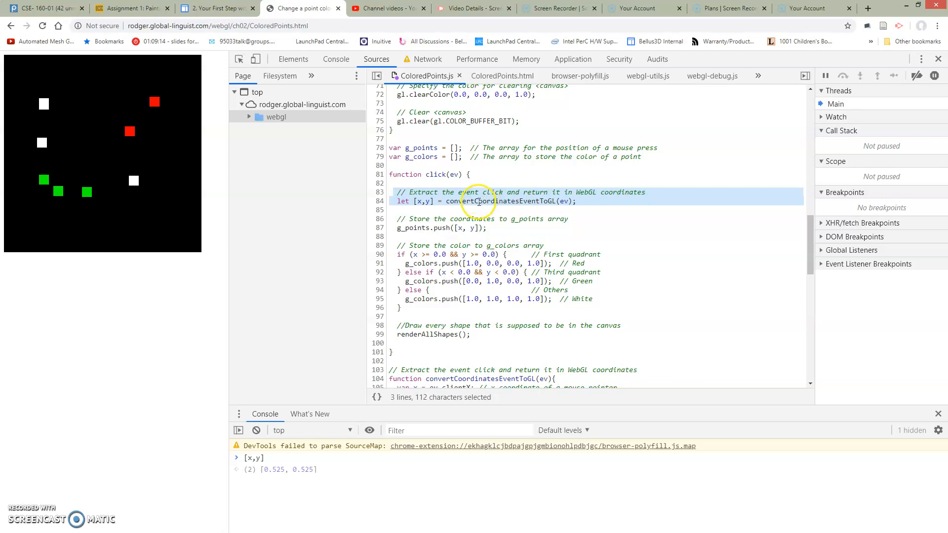
pyautogui.click(397, 209)
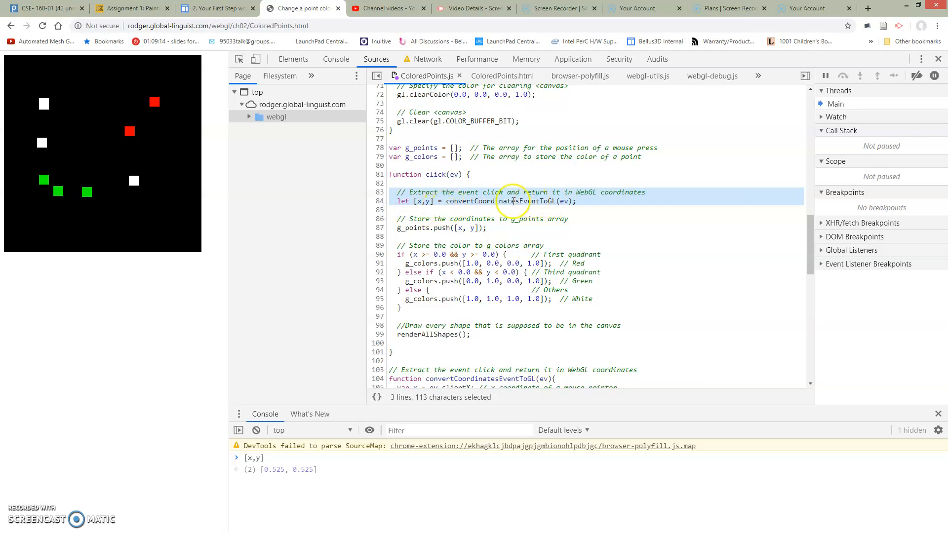
pyautogui.moveTo(502, 378)
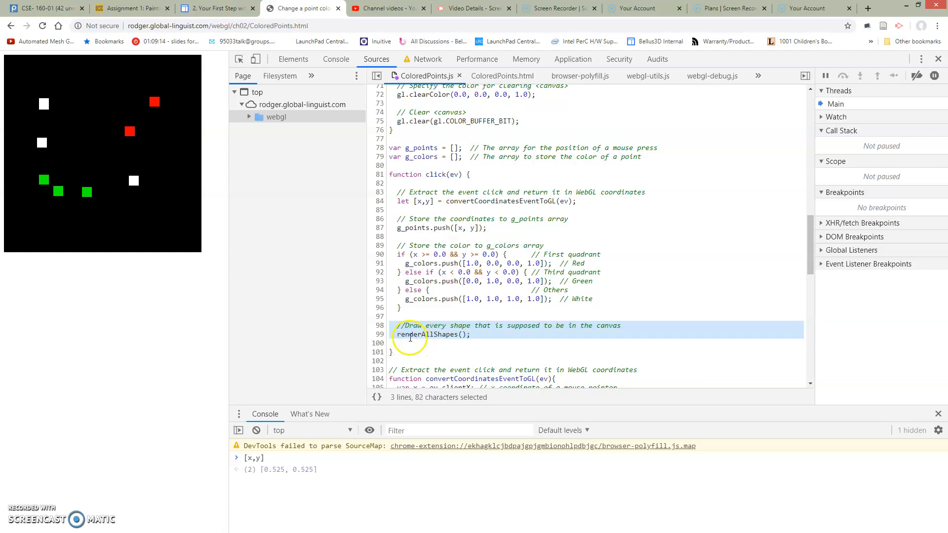
pyautogui.moveTo(427, 343)
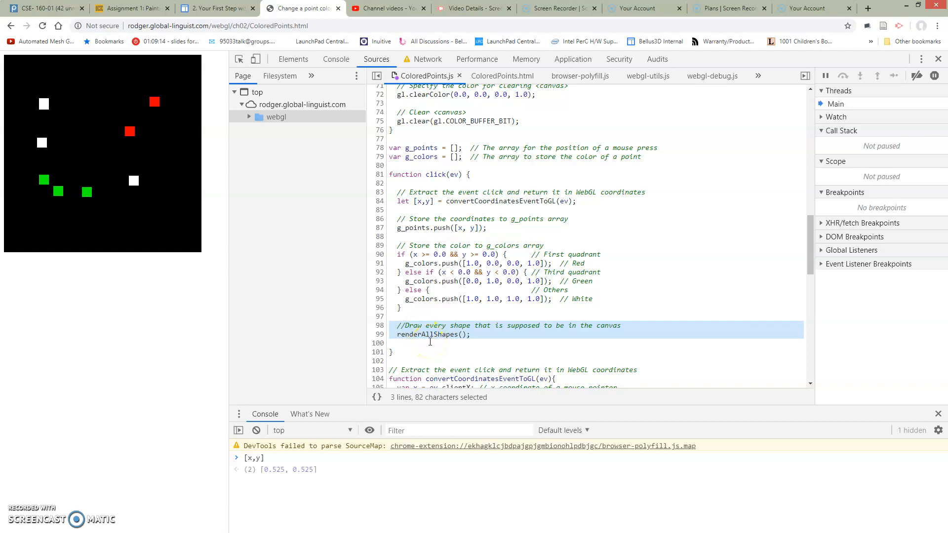
pyautogui.click(389, 148)
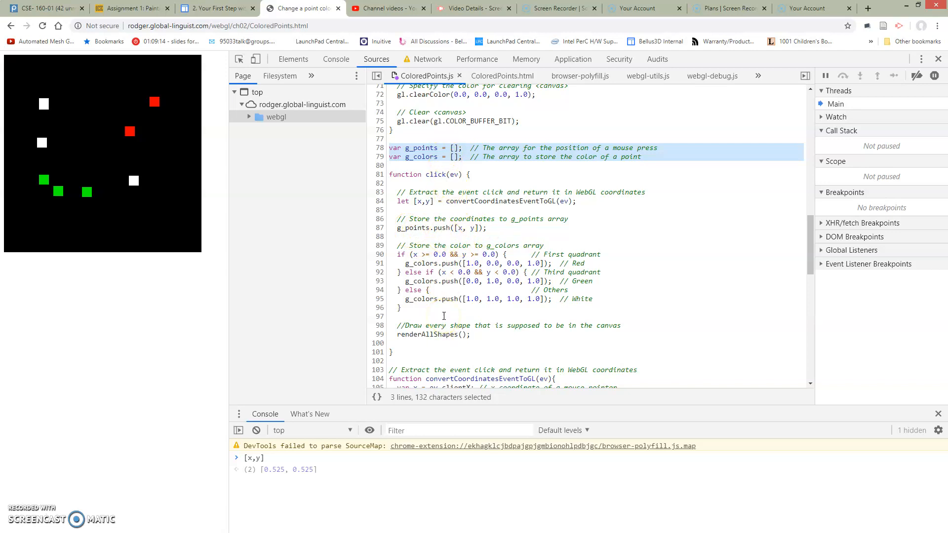
pyautogui.click(429, 342)
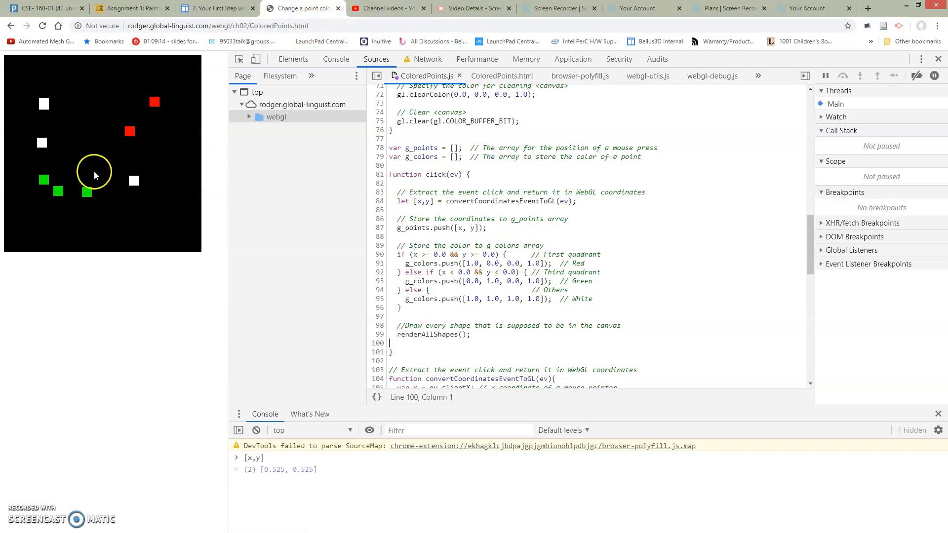
pyautogui.moveTo(160, 219)
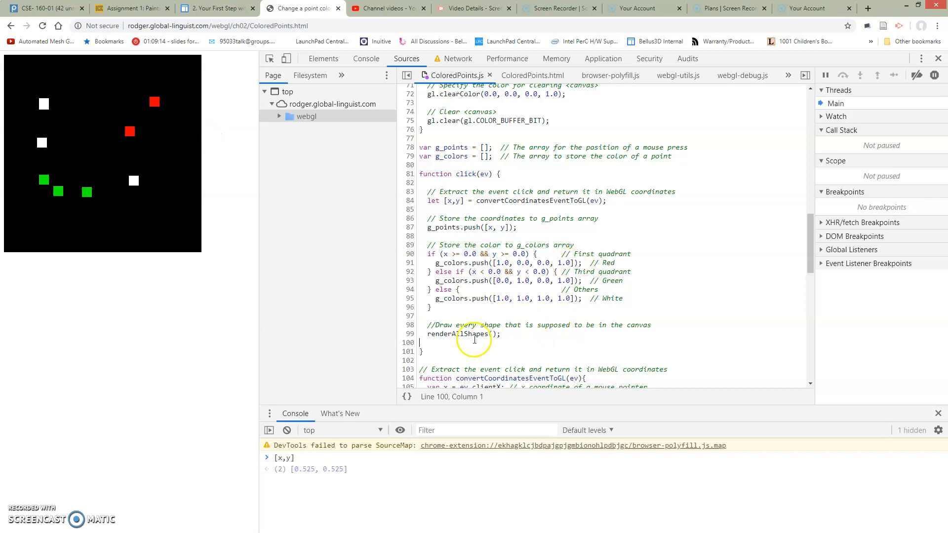
pyautogui.click(491, 334)
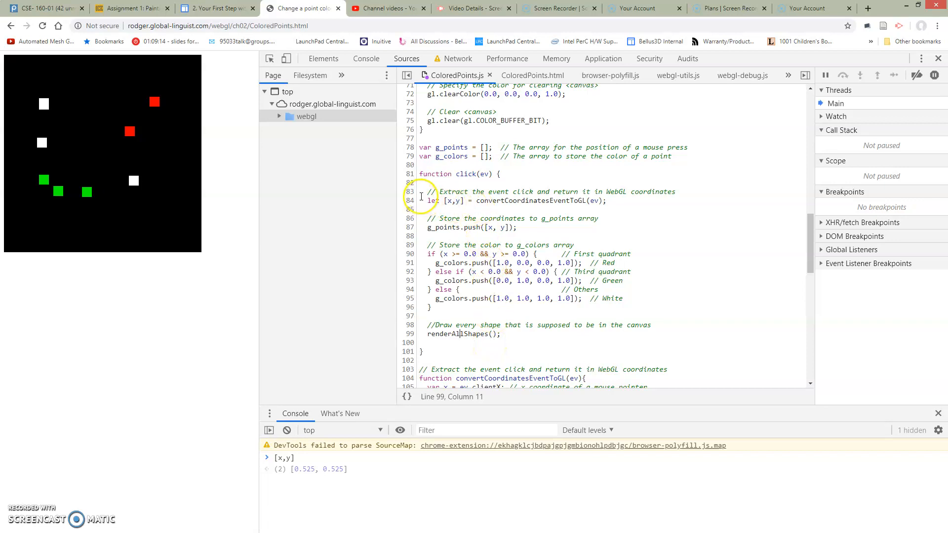
pyautogui.moveTo(428, 192); pyautogui.dragTo(423, 315)
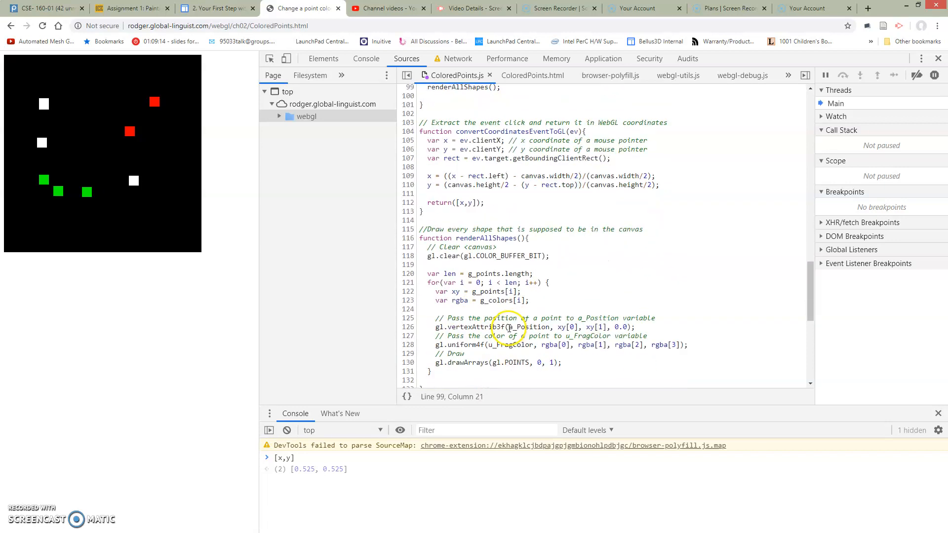
pyautogui.scroll(-3)
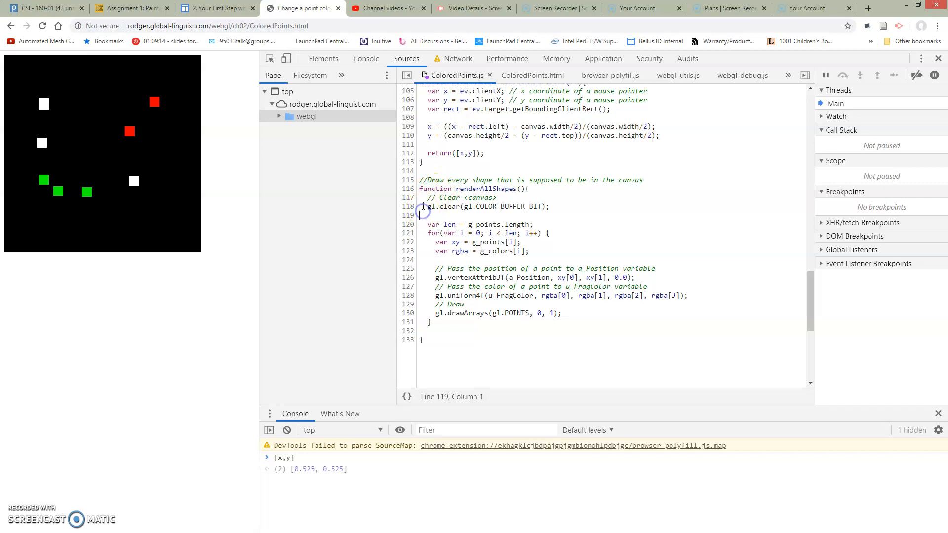
# Comment out gl.clear(gl.COLOR_BUFFER_BIT) with // and add a point on the canvas.
pyautogui.click(424, 212)
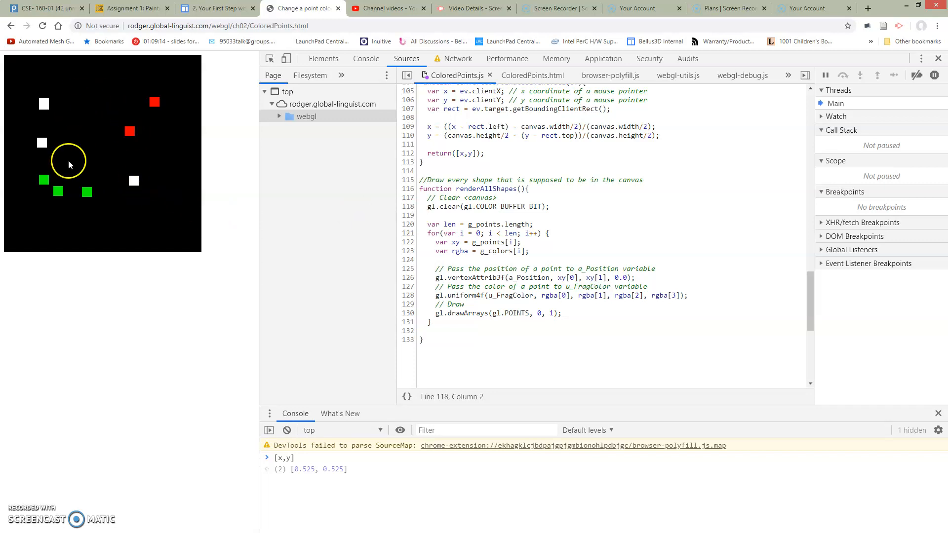
pyautogui.moveTo(105, 180)
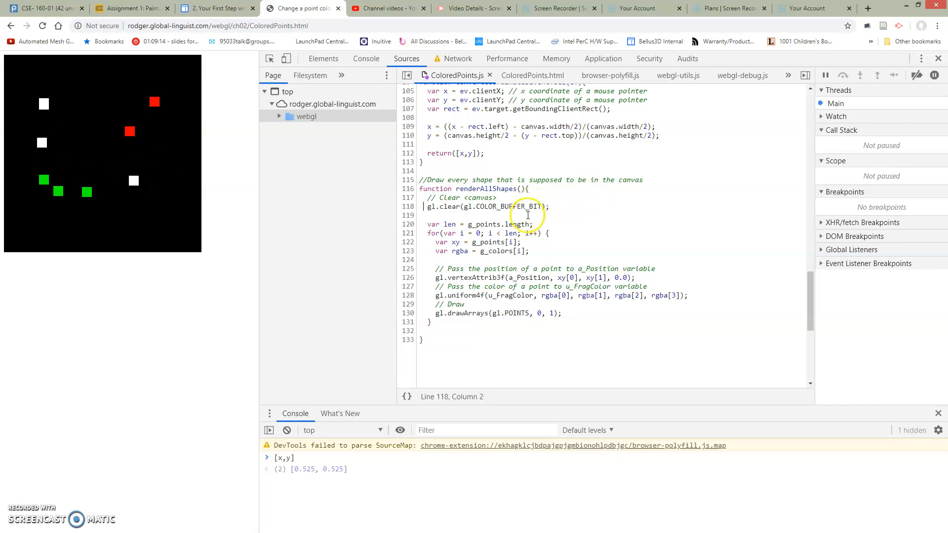
pyautogui.click(428, 206)
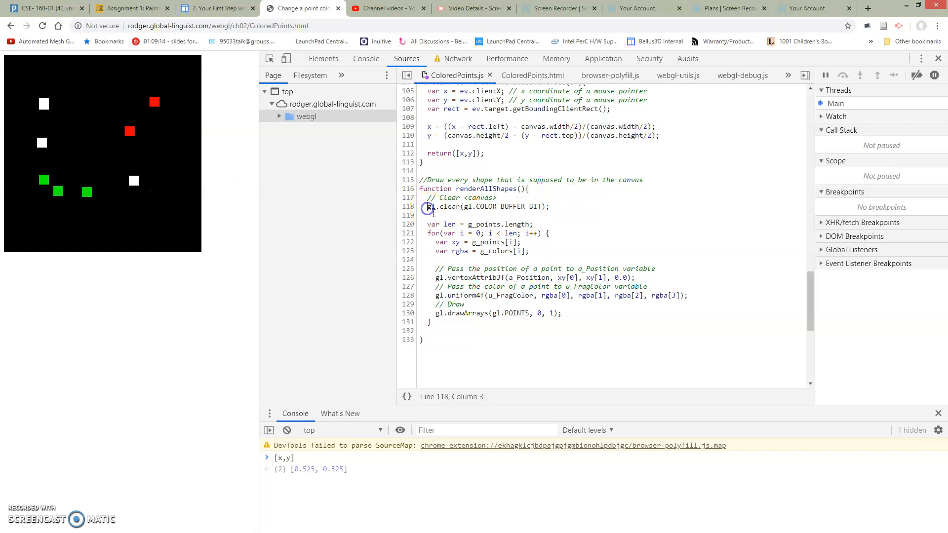
pyautogui.write('//')
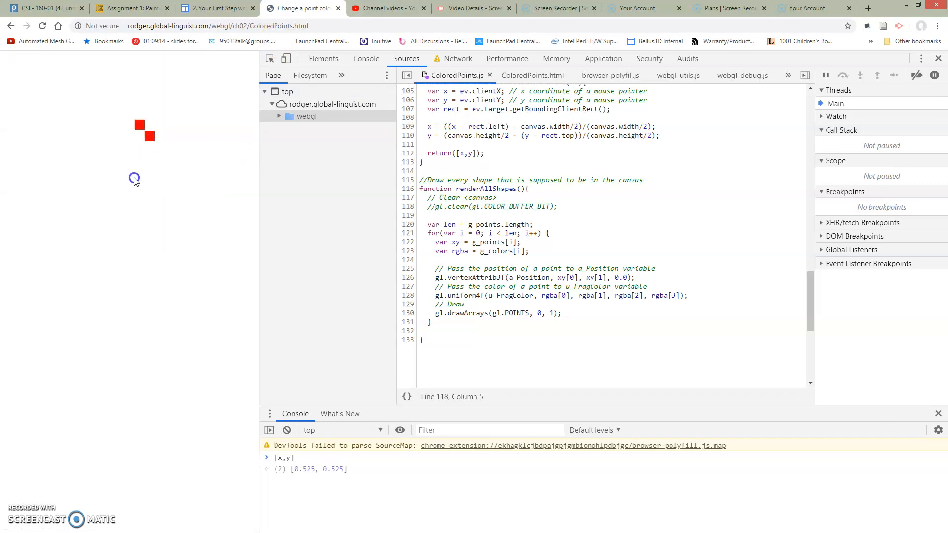
pyautogui.click(83, 217)
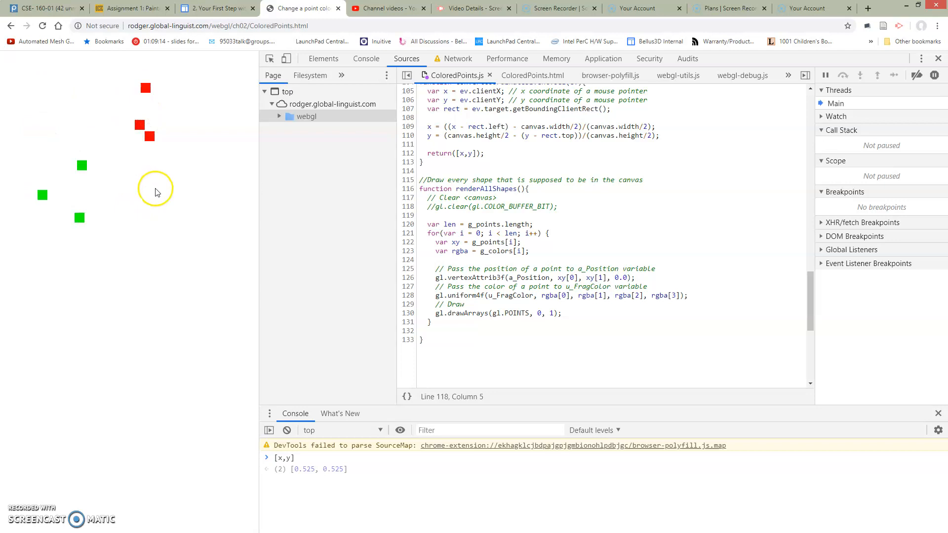
pyautogui.moveTo(119, 109)
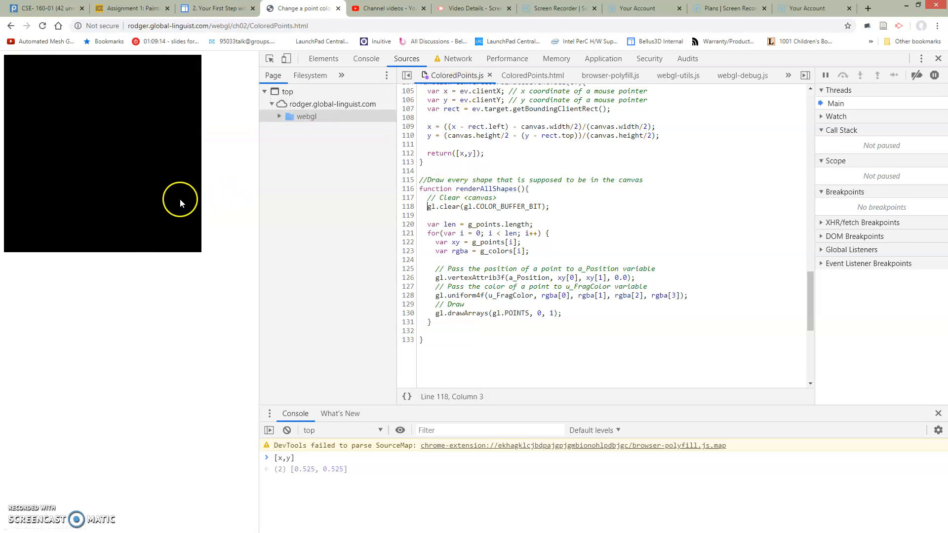
# Add a red point upper right, then highlight the colour lookup and the position-colour-draw lines of the loop.
pyautogui.click(170, 197)
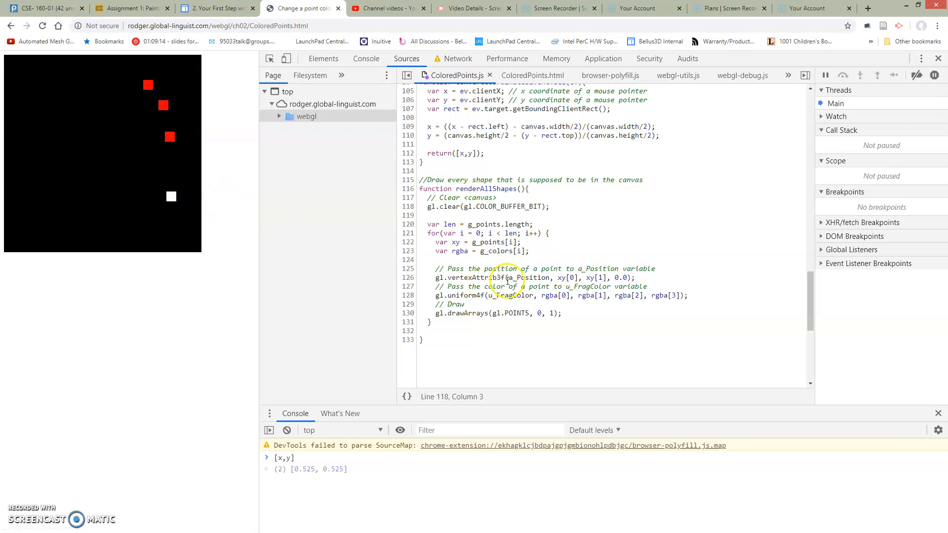
pyautogui.click(461, 224)
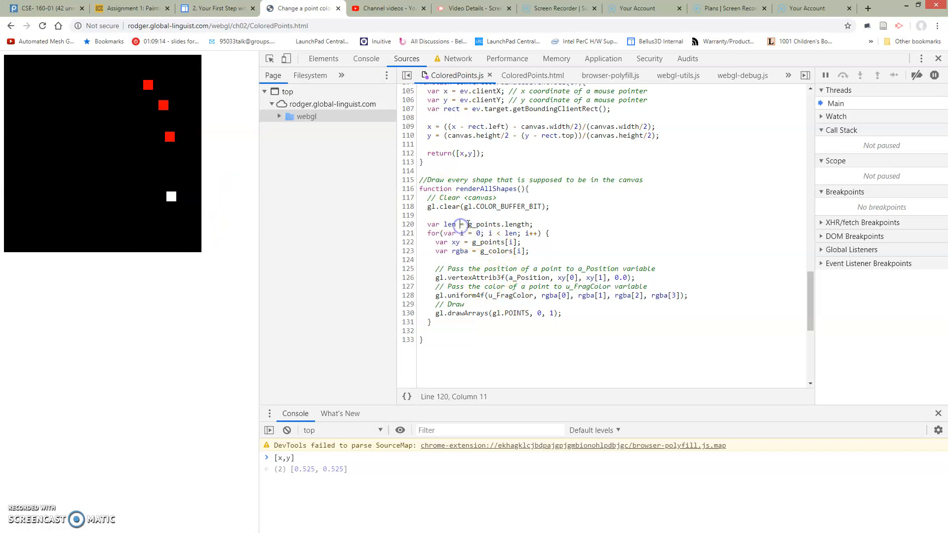
pyautogui.moveTo(459, 224); pyautogui.dragTo(532, 224)
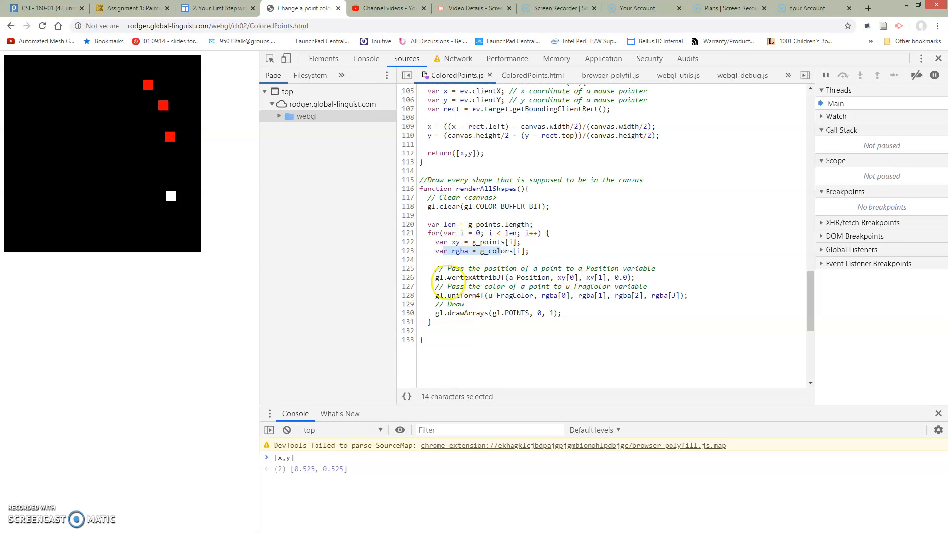
pyautogui.moveTo(442, 277); pyautogui.dragTo(466, 313)
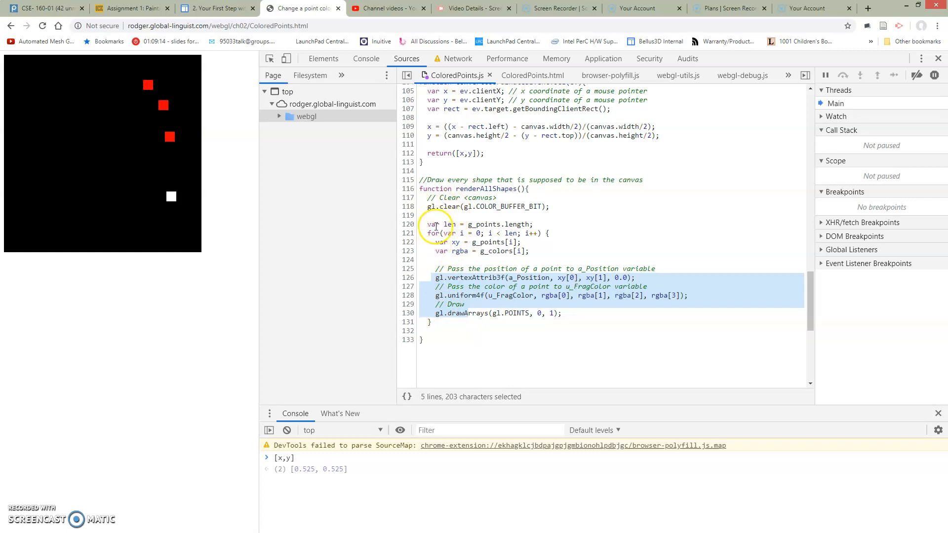
# Break on the points-length line in renderAllShapes and expand g_points in the Console.
pyautogui.click(408, 224)
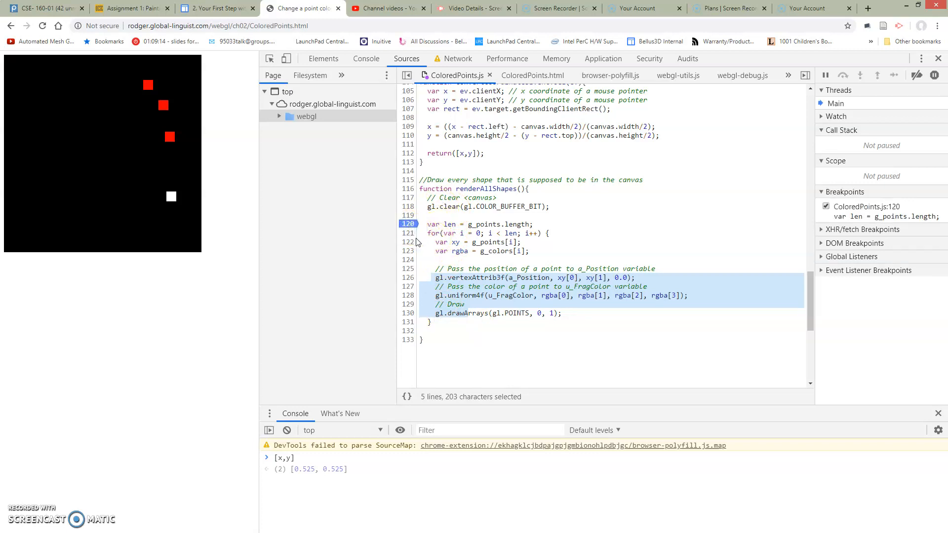
pyautogui.moveTo(415, 260)
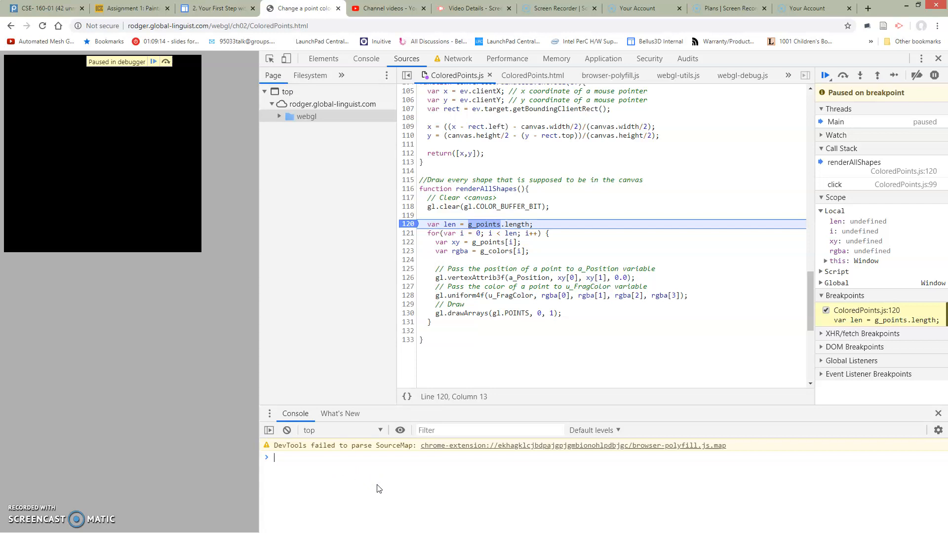
pyautogui.moveTo(378, 475)
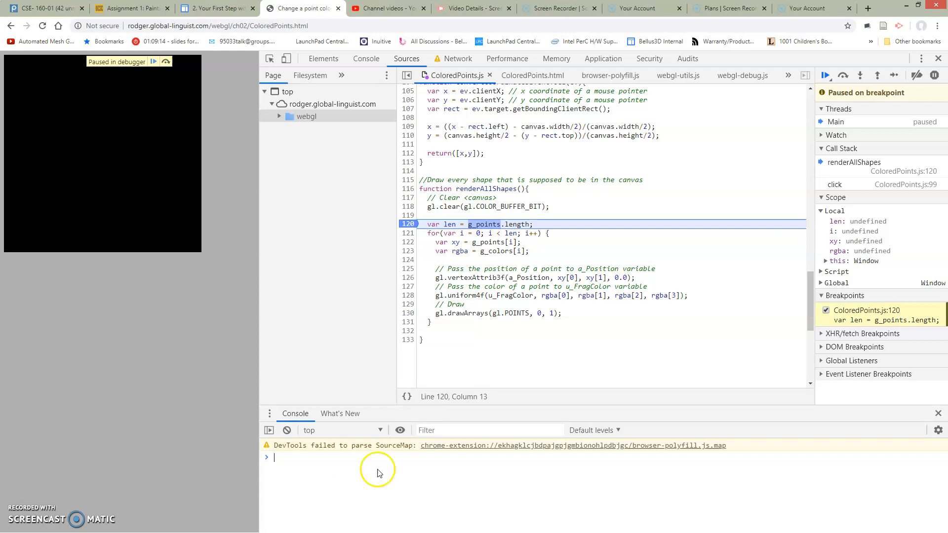
pyautogui.moveTo(864, 241)
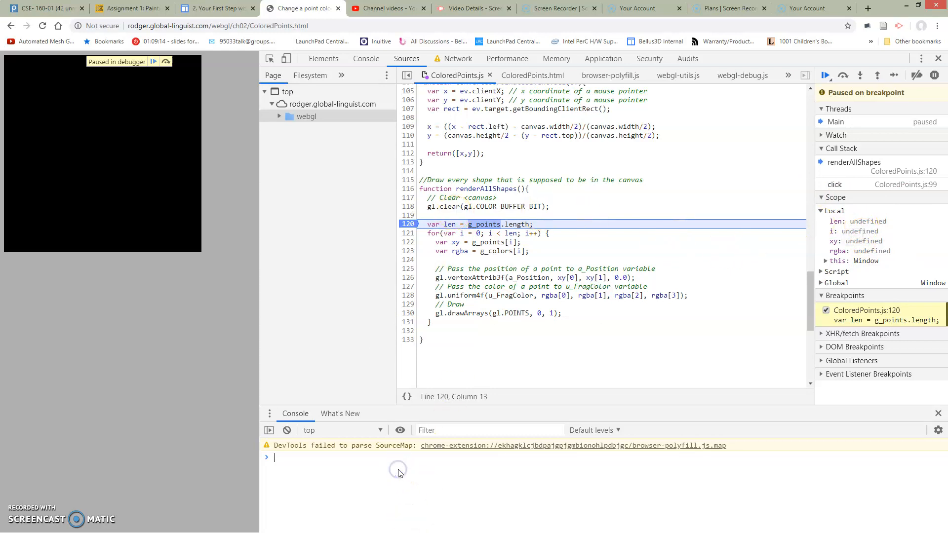
pyautogui.write('g_points')
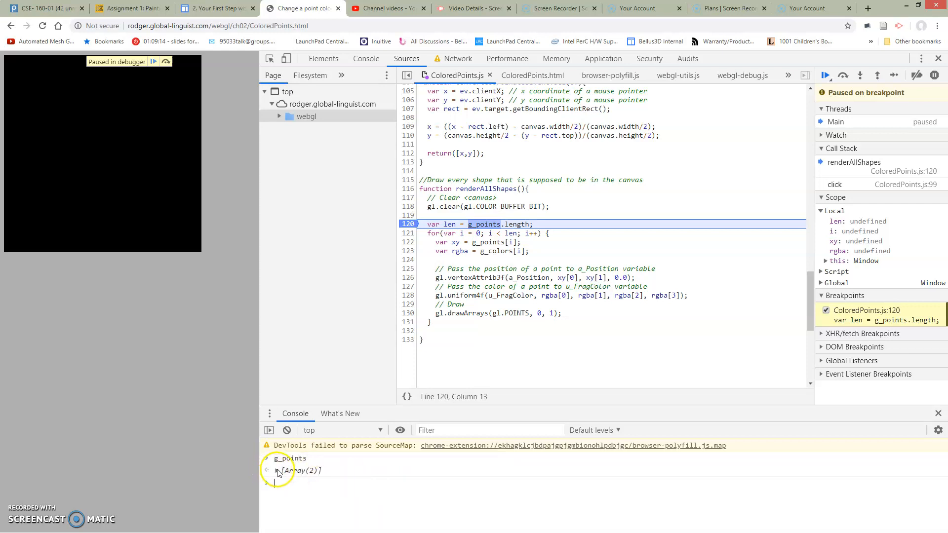
pyautogui.click(268, 470)
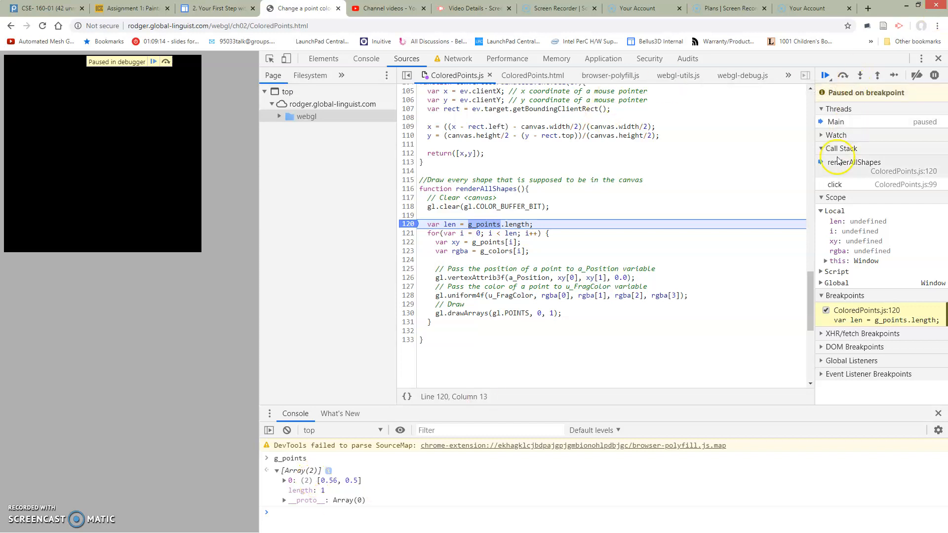
# Resume once, then print gl and g_colors in the Console to see the stored colours.
pyautogui.click(827, 75)
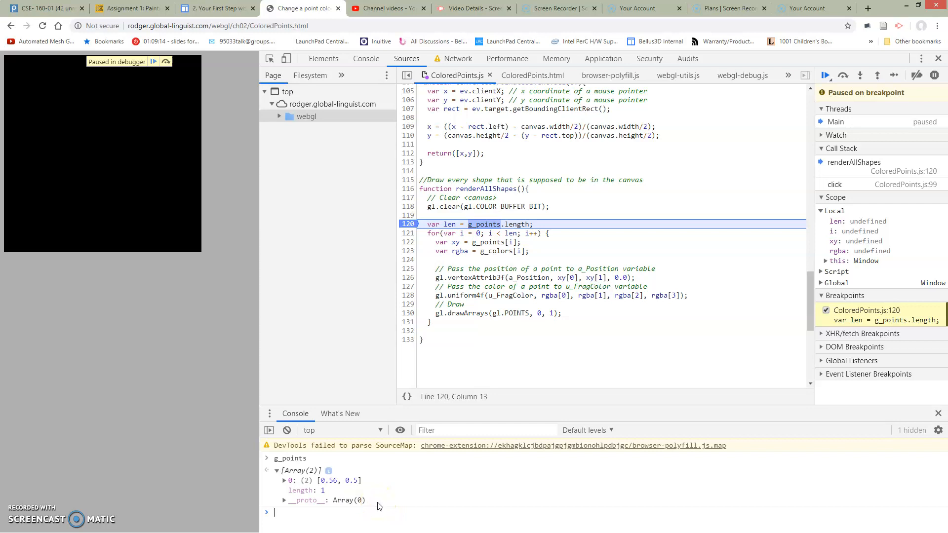
pyautogui.write('gl')
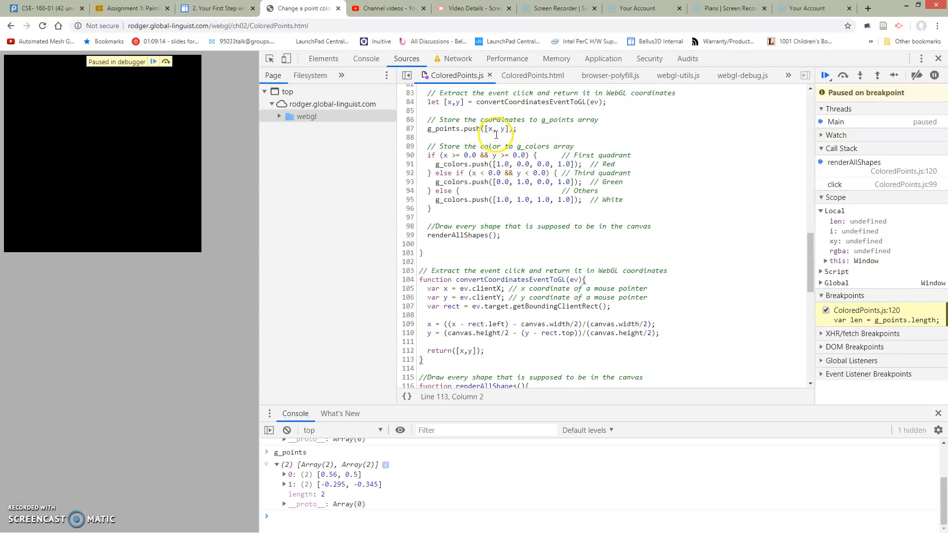
pyautogui.moveTo(414, 504)
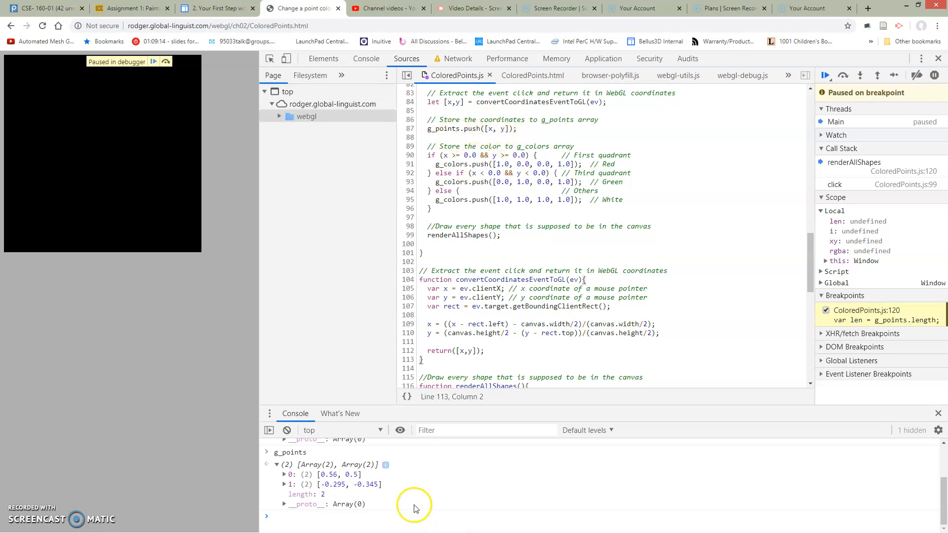
pyautogui.moveTo(940, 489)
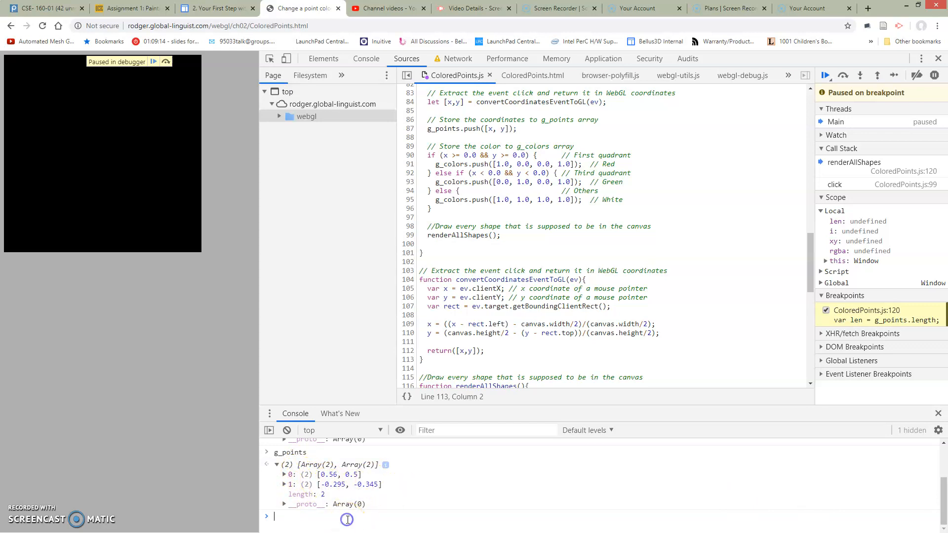
pyautogui.write('g_colors')
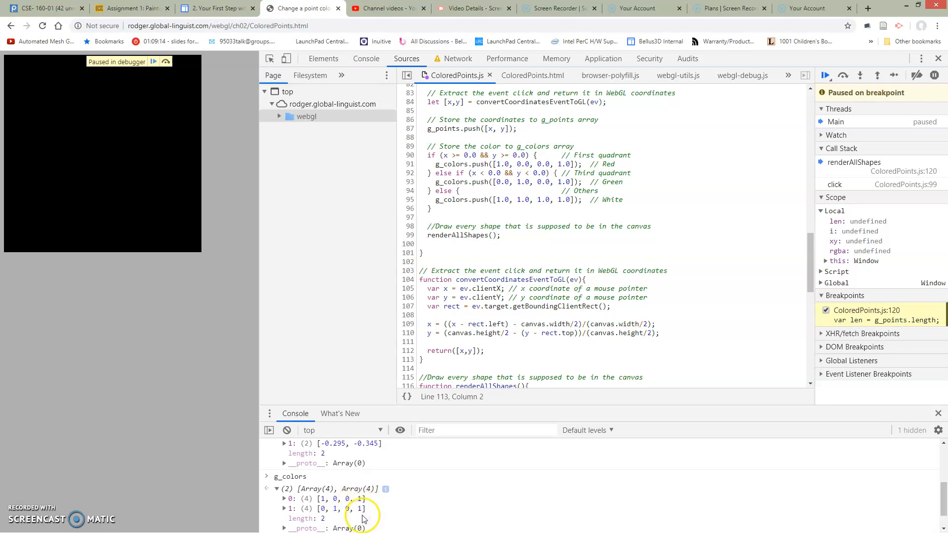
pyautogui.moveTo(516, 498)
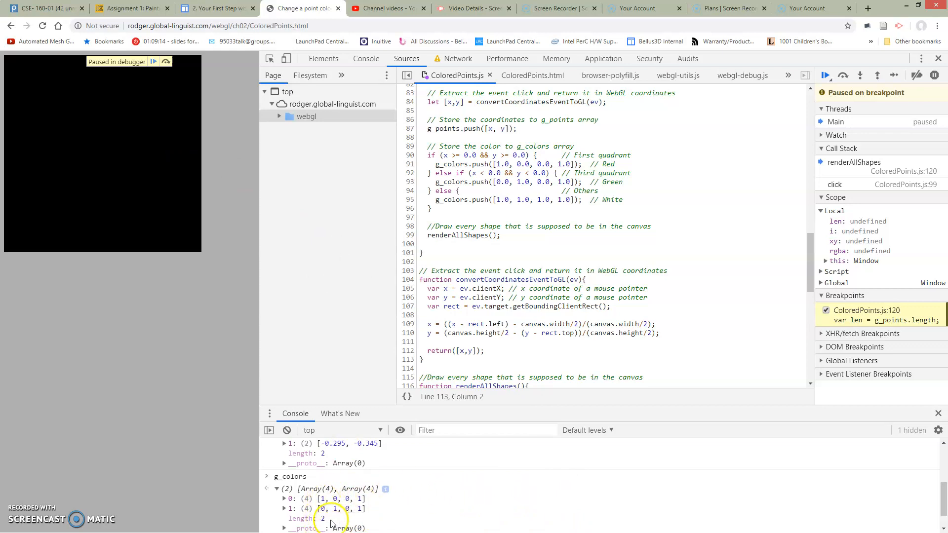
pyautogui.moveTo(336, 508)
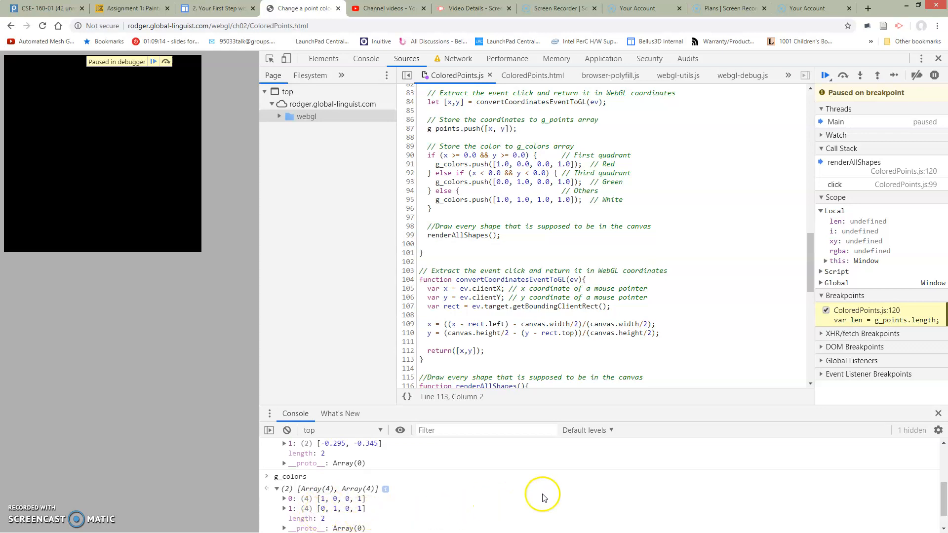
# Resume script execution so the red and green points render on the canvas.
pyautogui.click(825, 75)
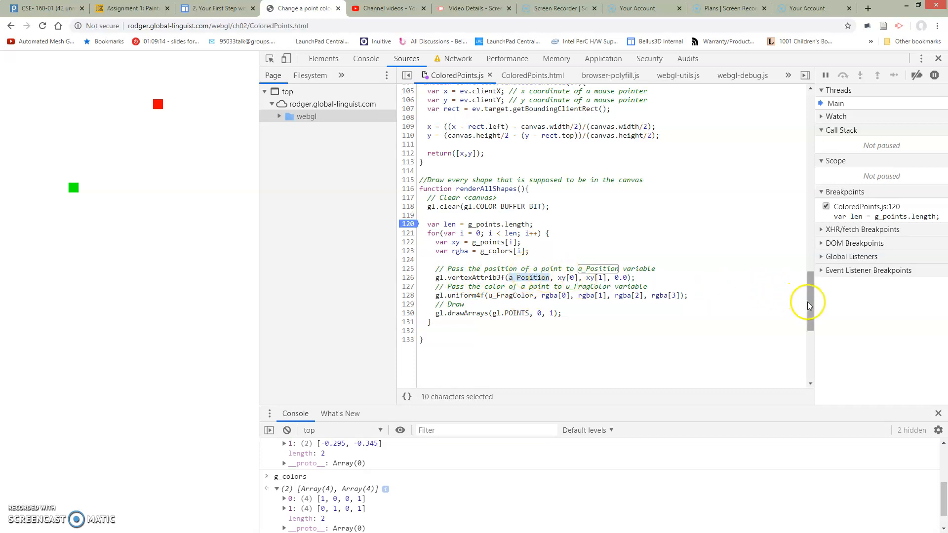
pyautogui.moveTo(809, 305)
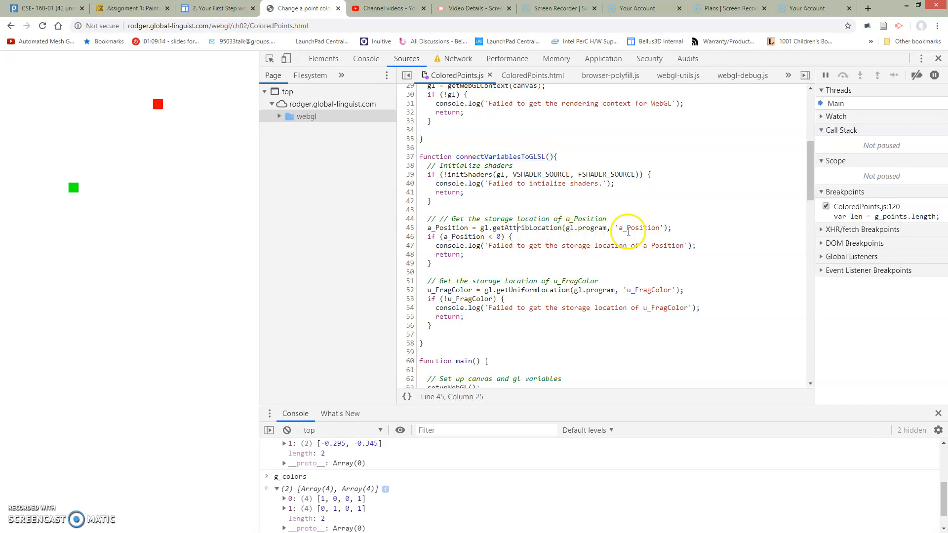
pyautogui.doubleClick(638, 228)
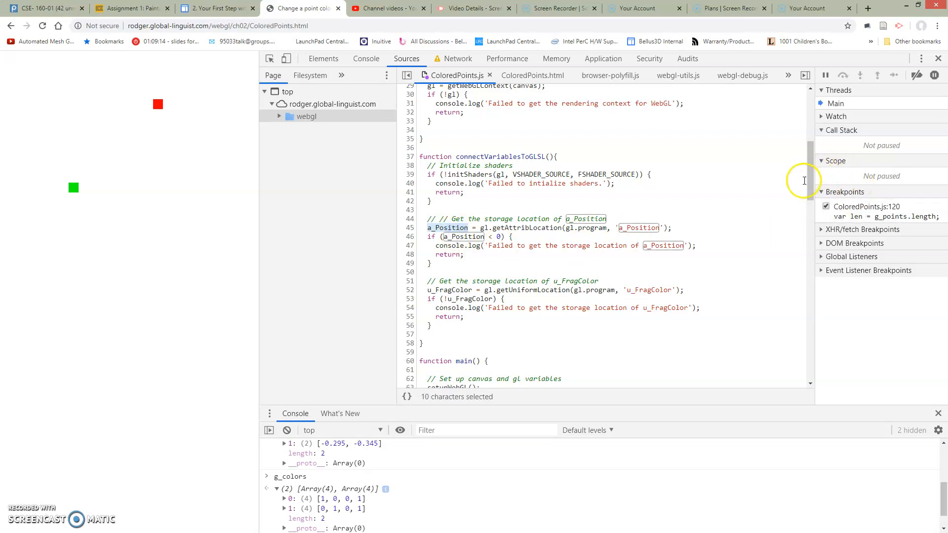
pyautogui.moveTo(636, 233)
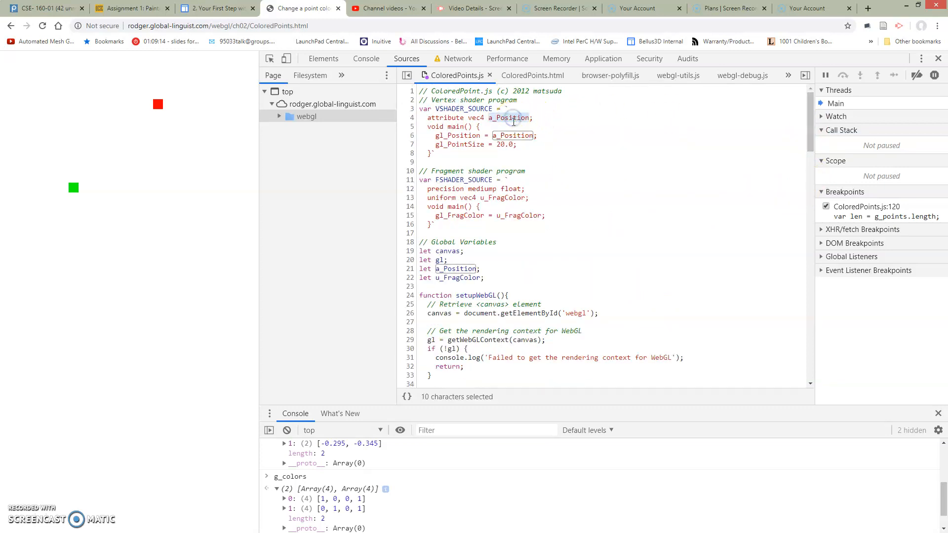
pyautogui.moveTo(667, 186)
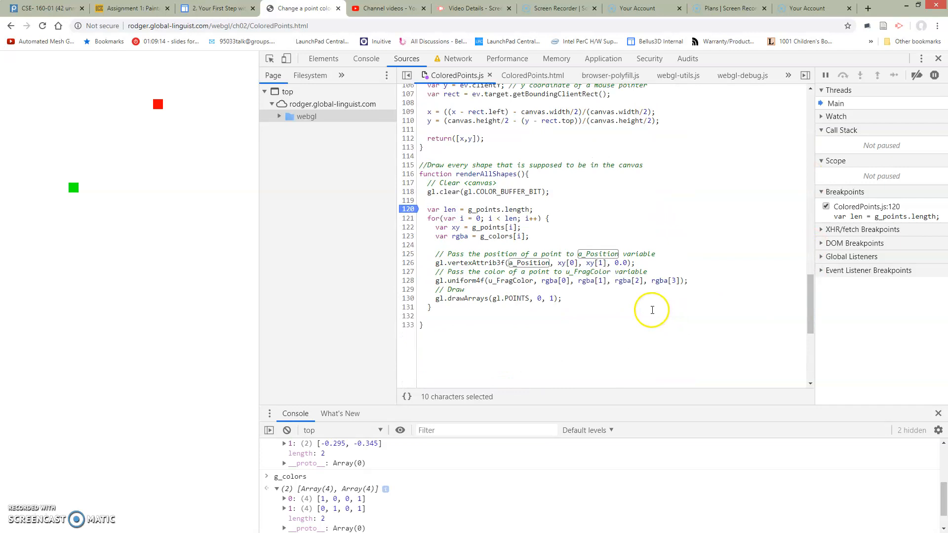
pyautogui.moveTo(547, 305)
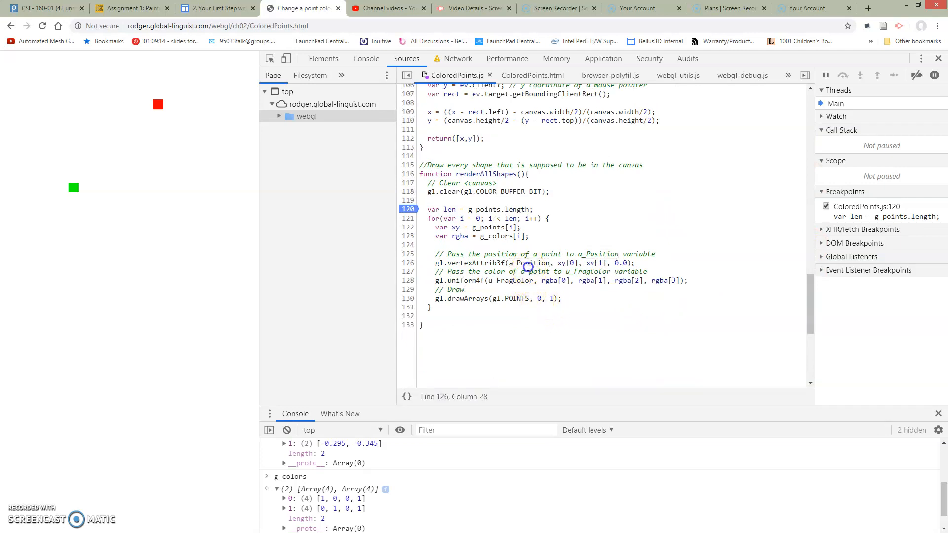
pyautogui.doubleClick(529, 262)
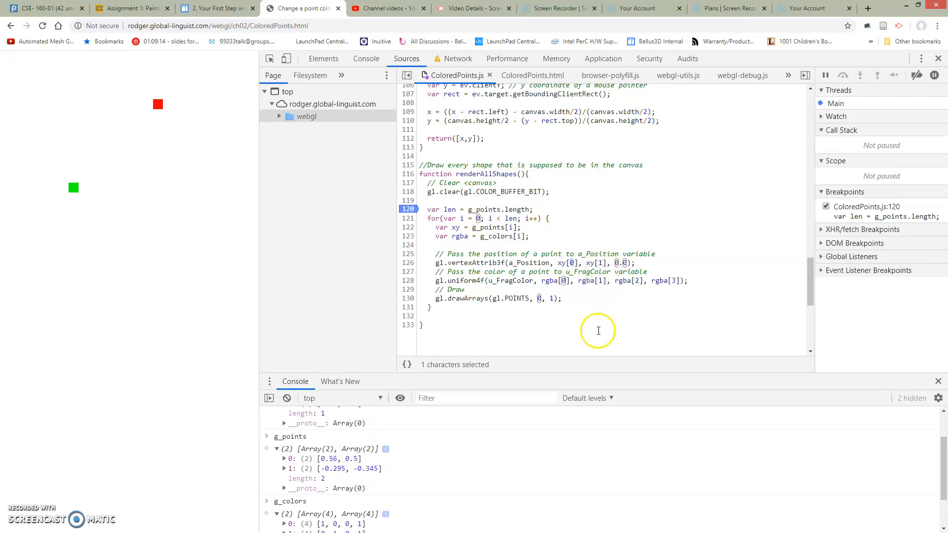
pyautogui.moveTo(473, 289)
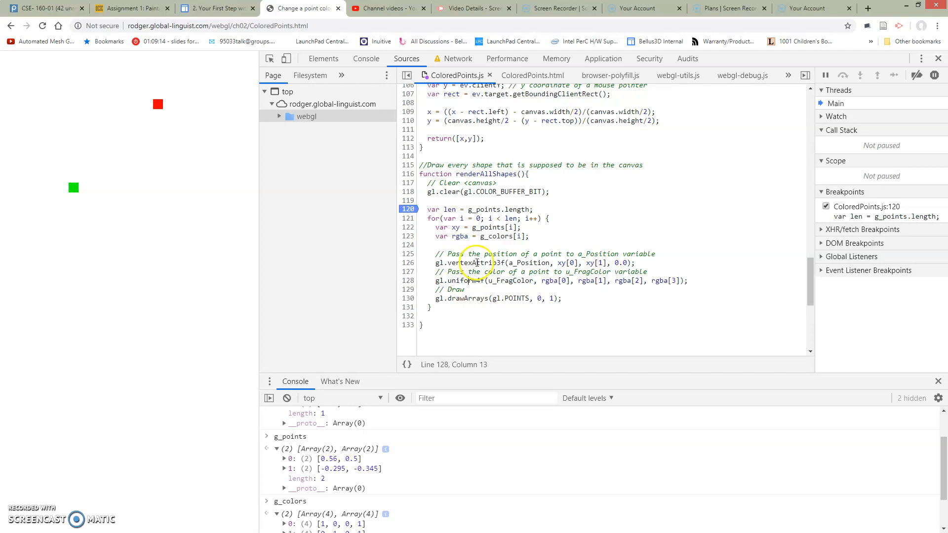
pyautogui.doubleClick(464, 280)
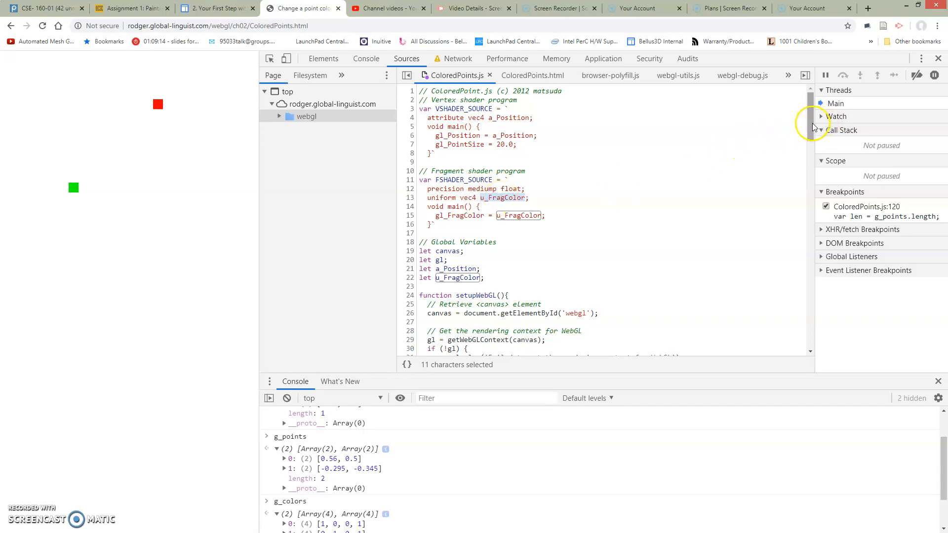
pyautogui.scroll(-3)
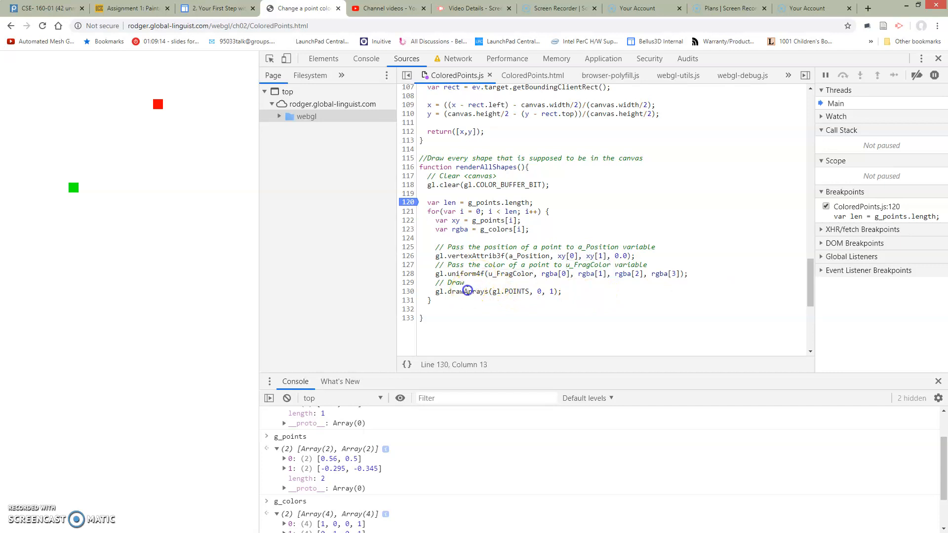
pyautogui.doubleClick(465, 291)
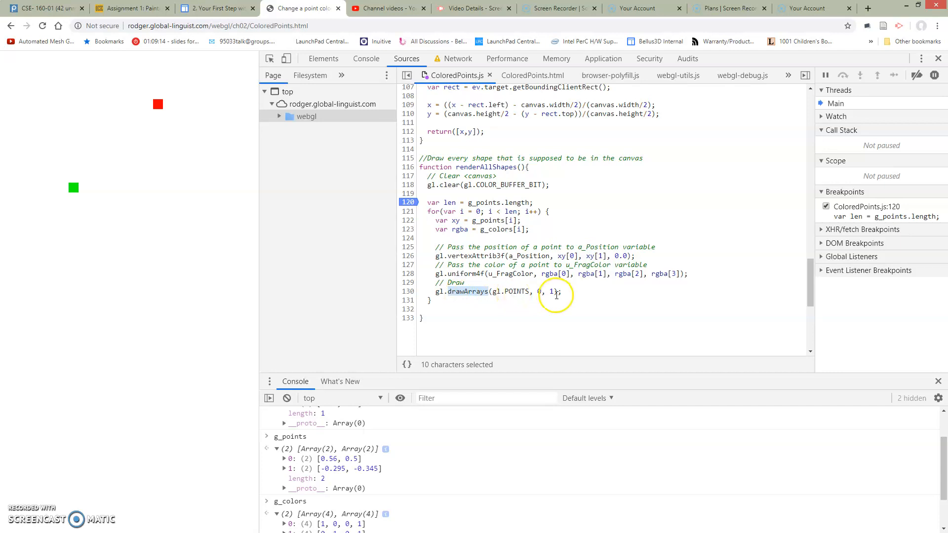
pyautogui.click(499, 290)
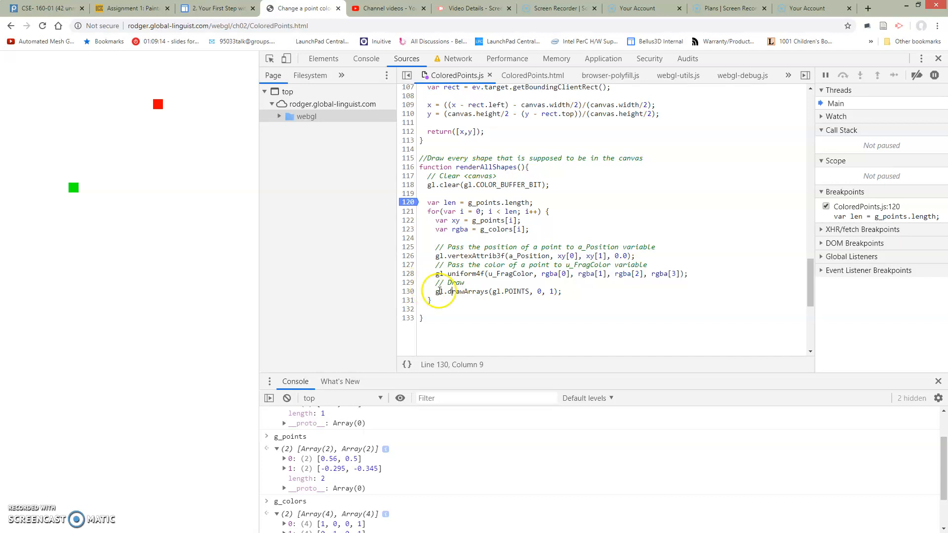
pyautogui.moveTo(435, 247); pyautogui.dragTo(438, 282)
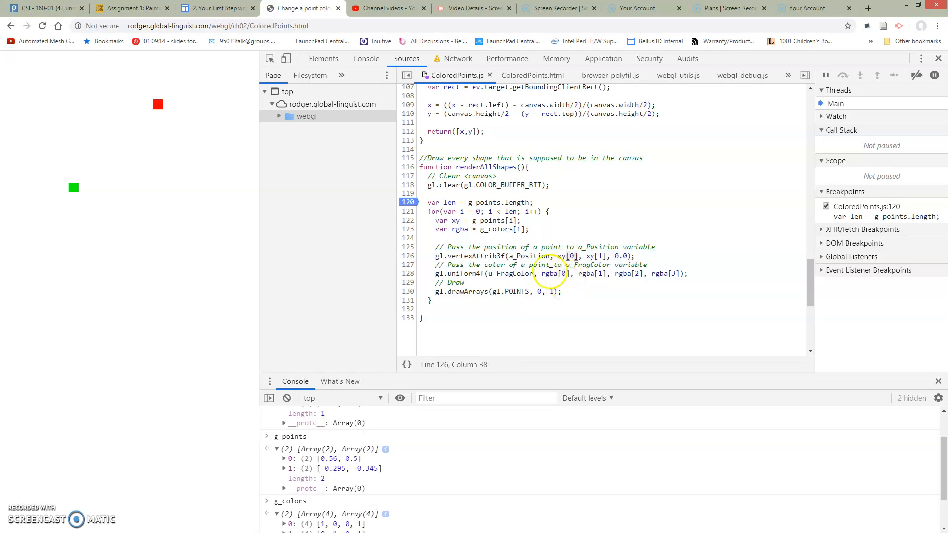
pyautogui.moveTo(526, 259)
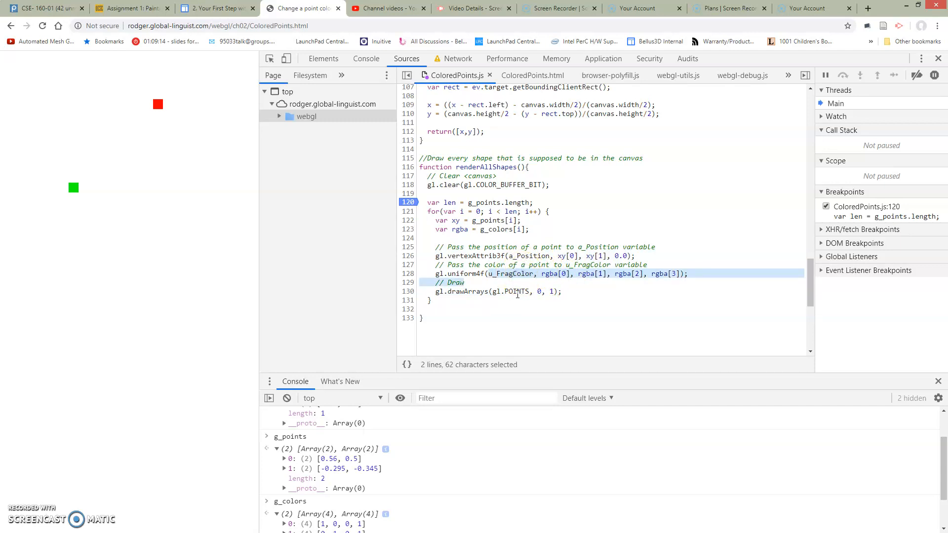
pyautogui.click(525, 291)
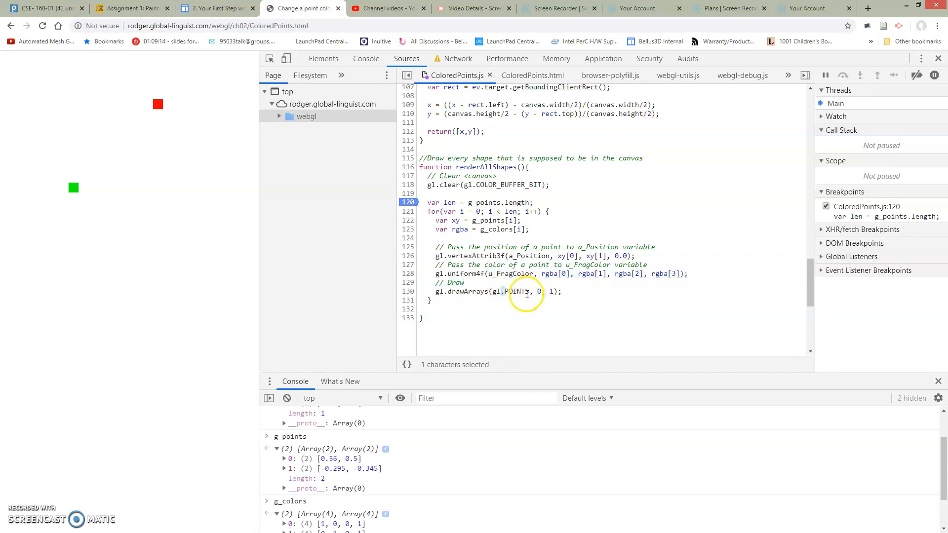